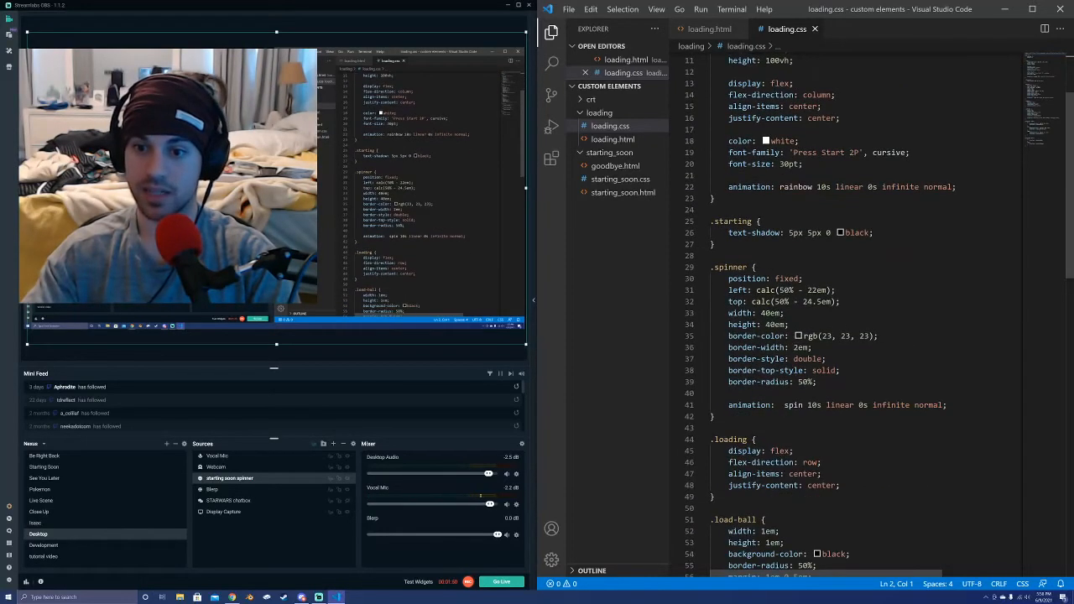
Scroll through loading.css, then open loading.html from the sidebar
scroll("down", 3)
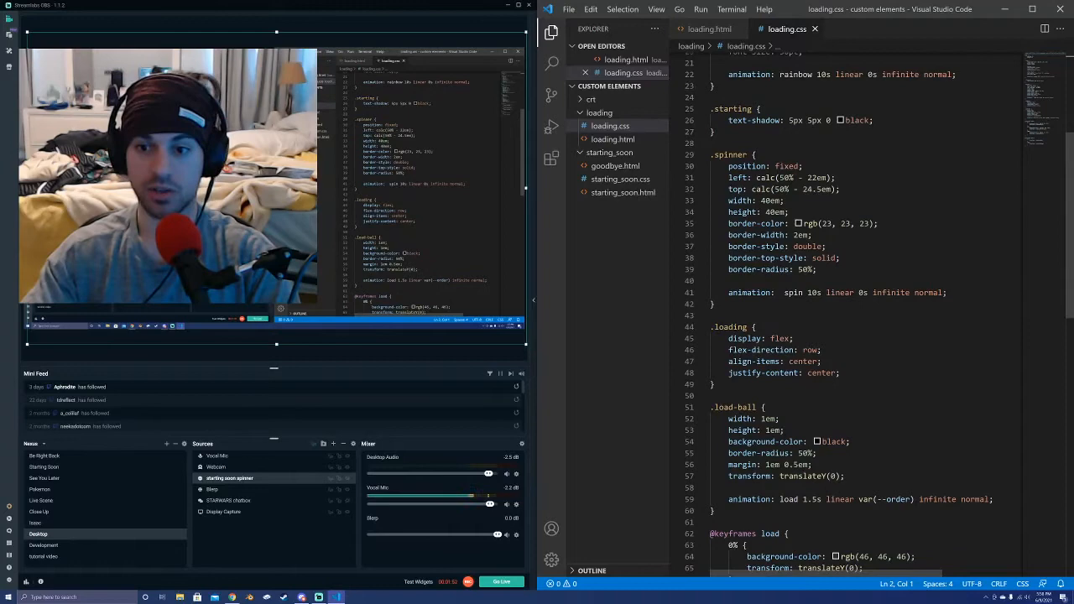
scroll("down", 3)
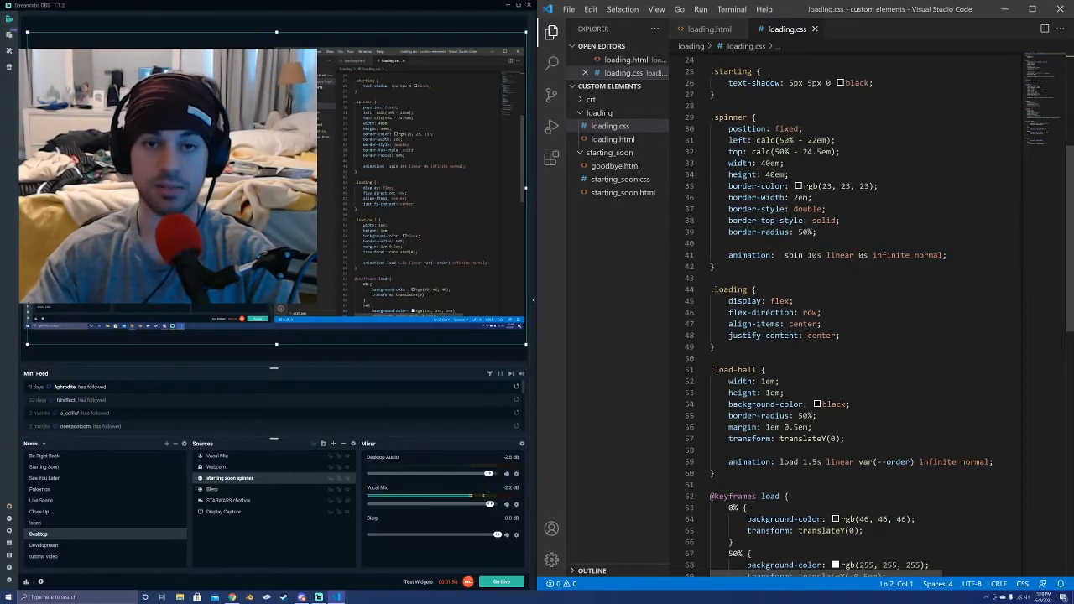
scroll("down", 3)
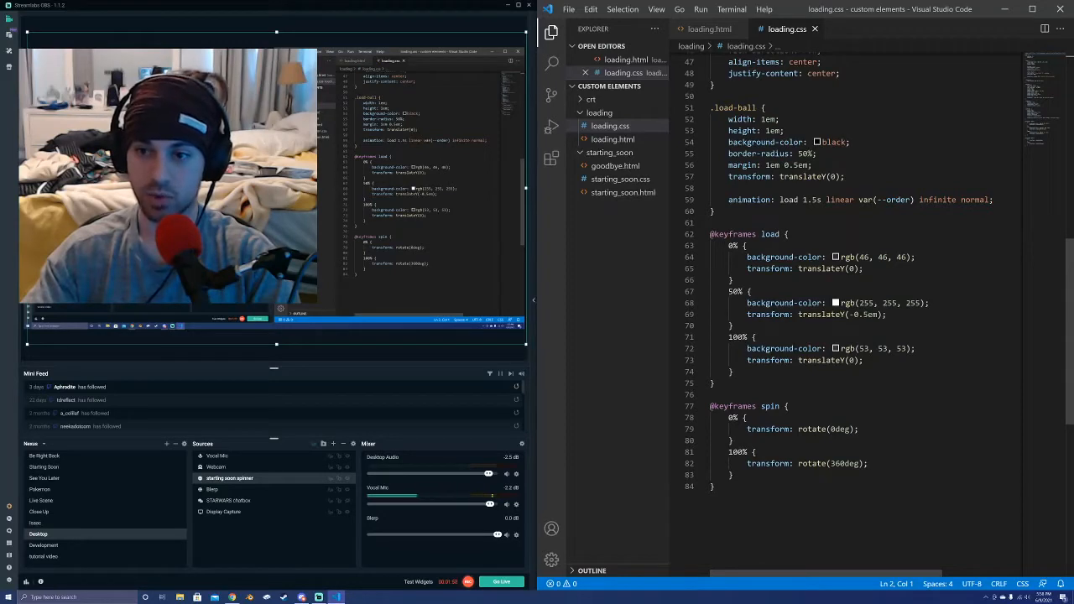
double_click(894, 200)
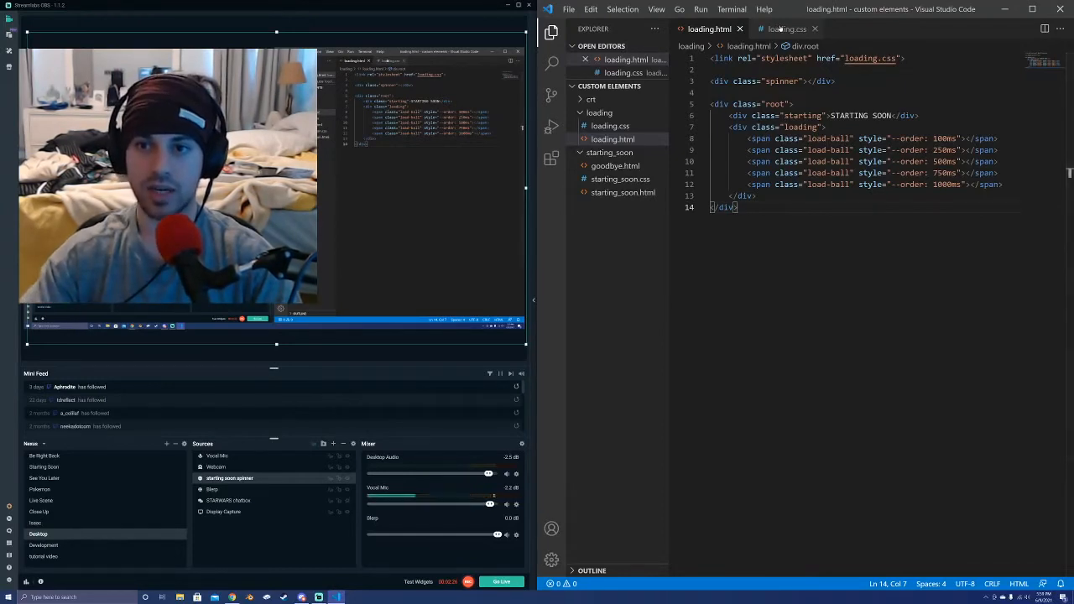
Switch back to the loading.css stylesheet tab
left_click(788, 28)
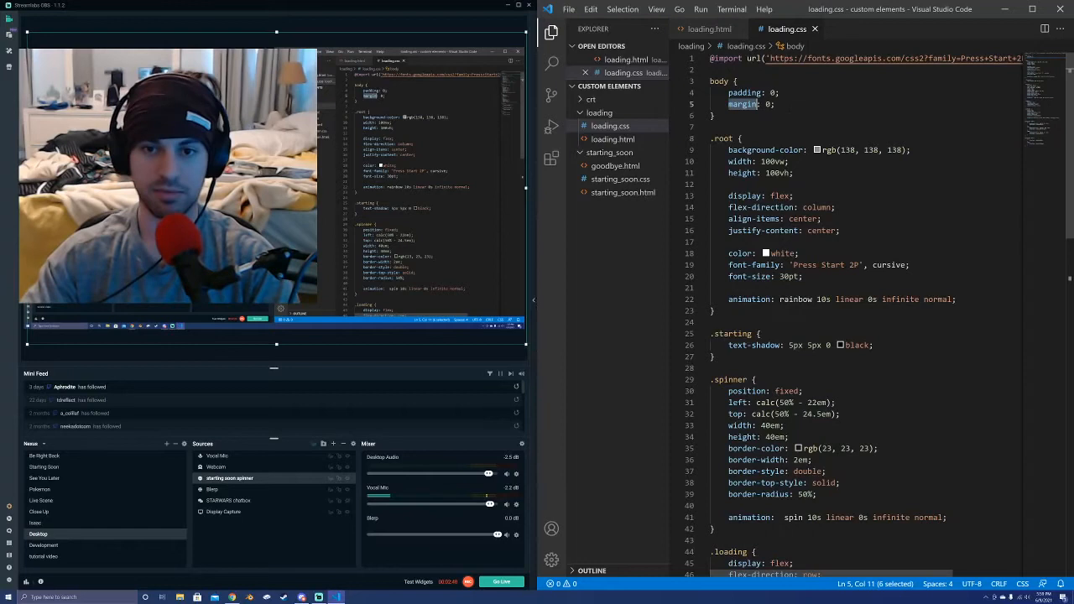
Return to loading.html and highlight link, stylesheet and loading.css in its link tag
left_click(710, 28)
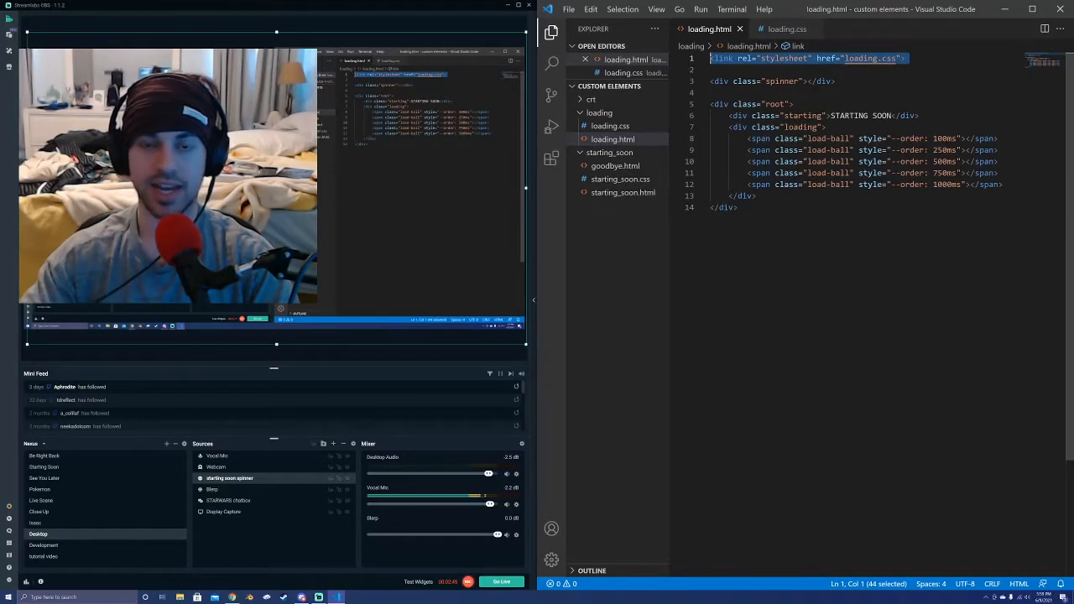
double_click(722, 58)
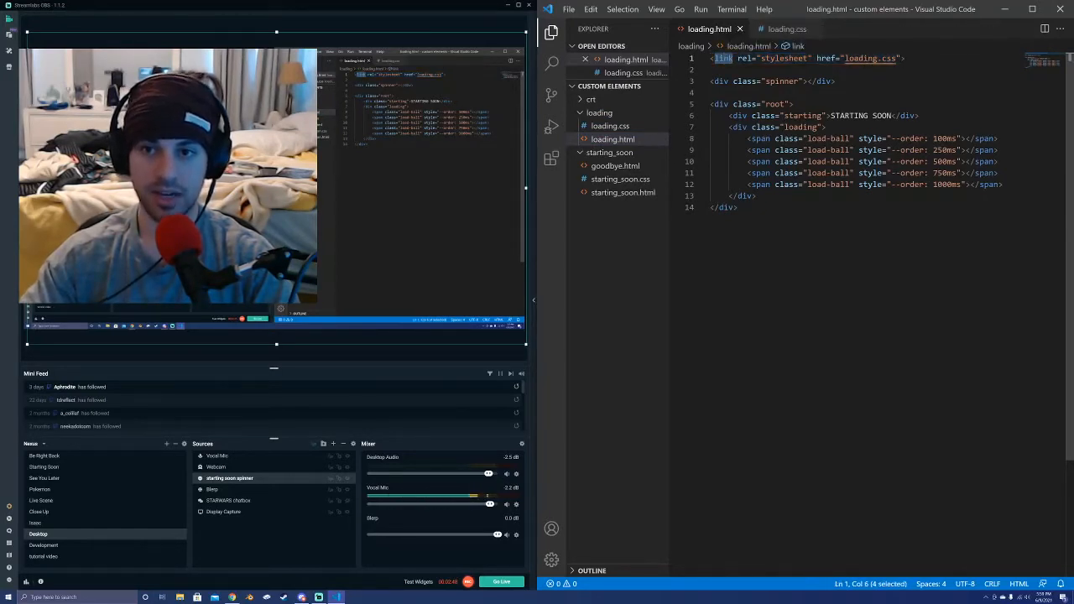
double_click(783, 58)
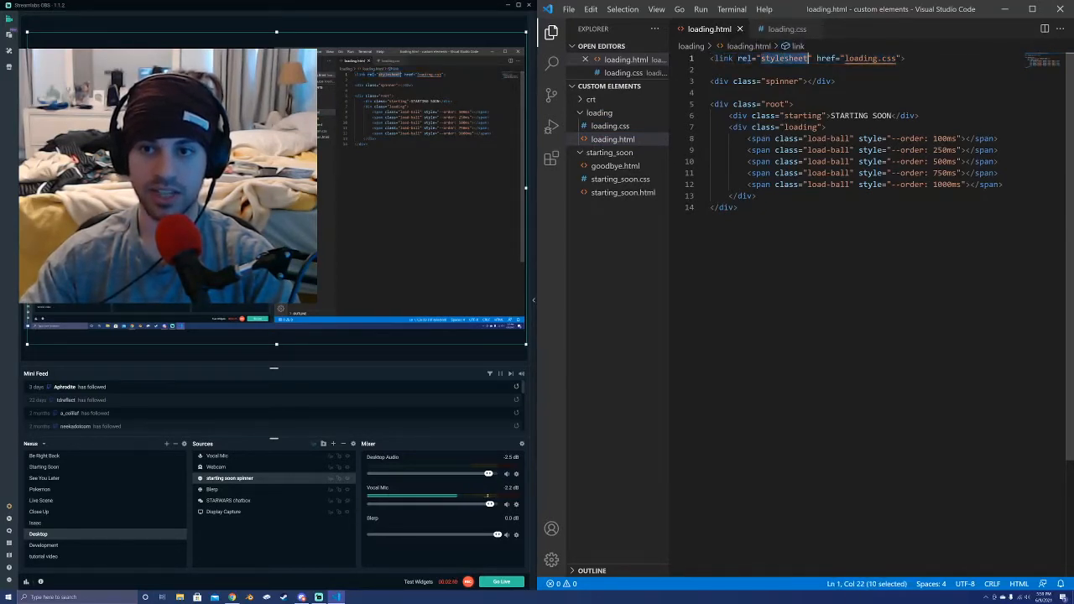
double_click(826, 58)
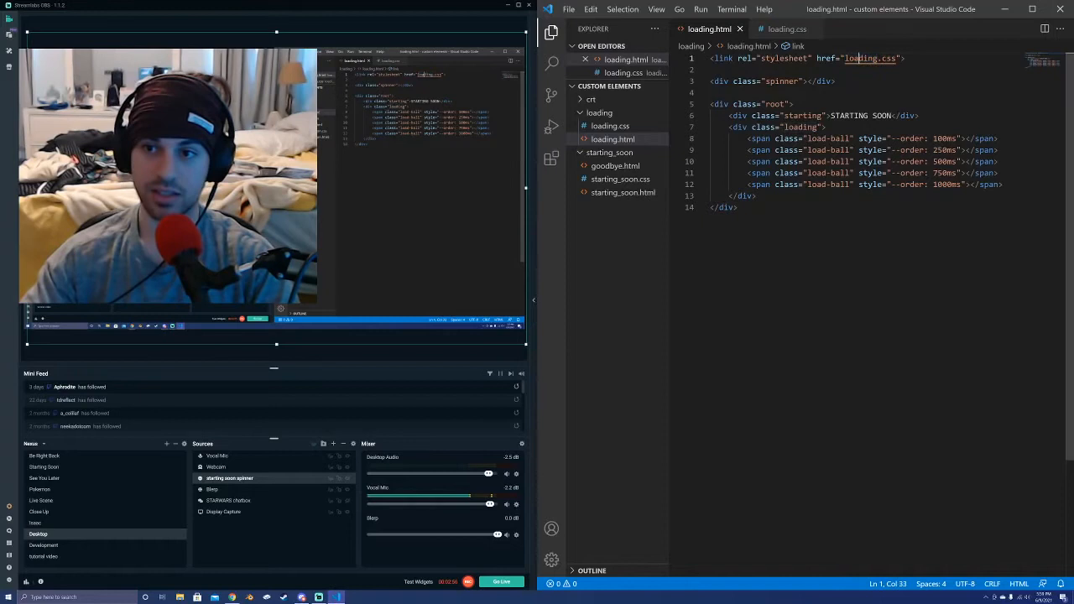
double_click(870, 58)
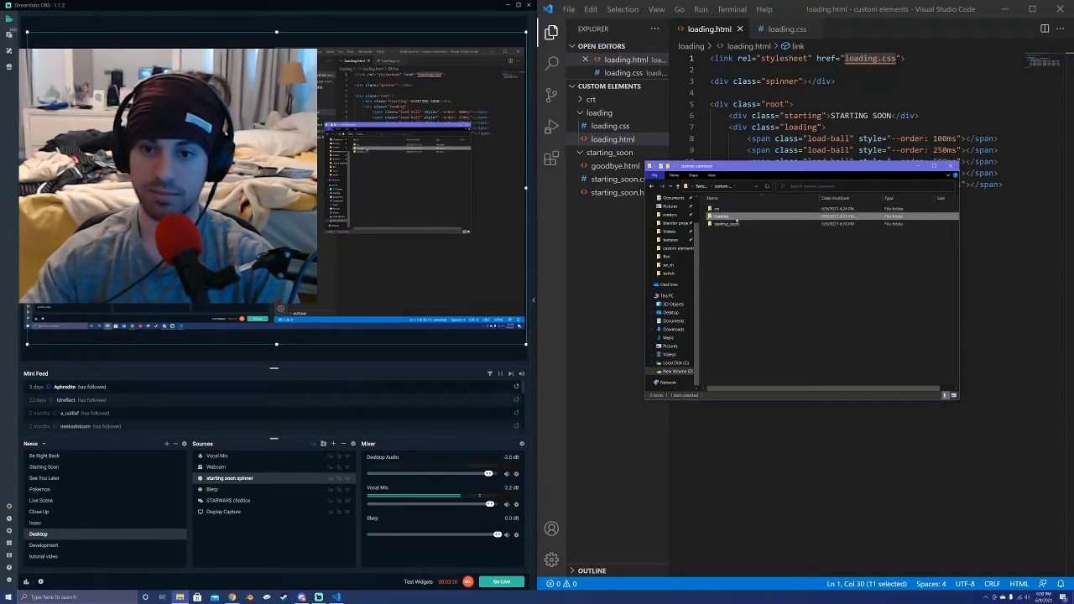
Open the loading folder in File Explorer to launch loading.html
double_click(722, 215)
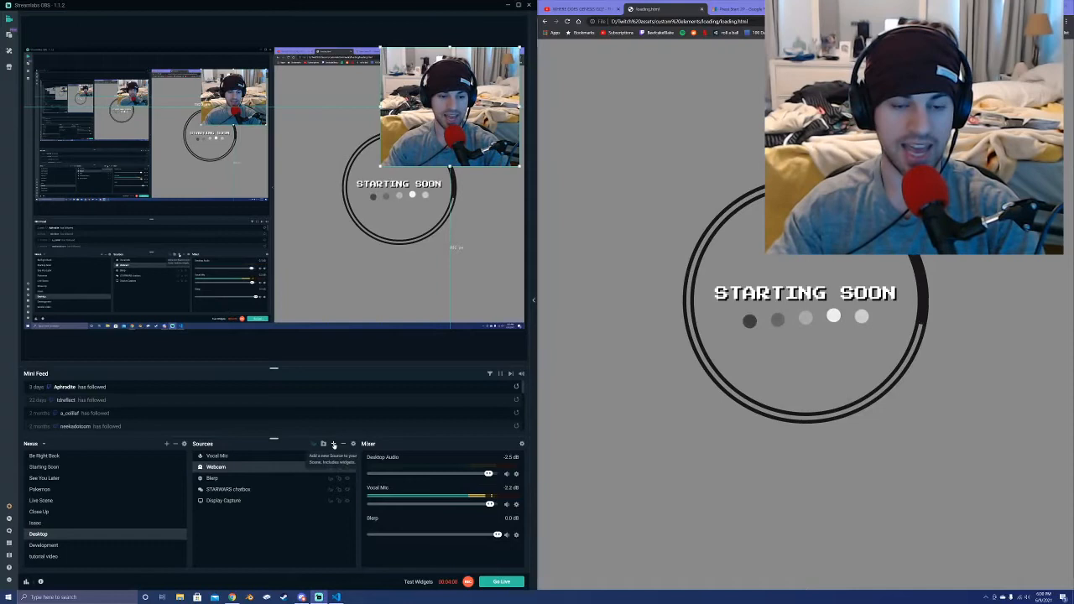
Add a new Browser Source from the Sources panel
left_click(167, 443)
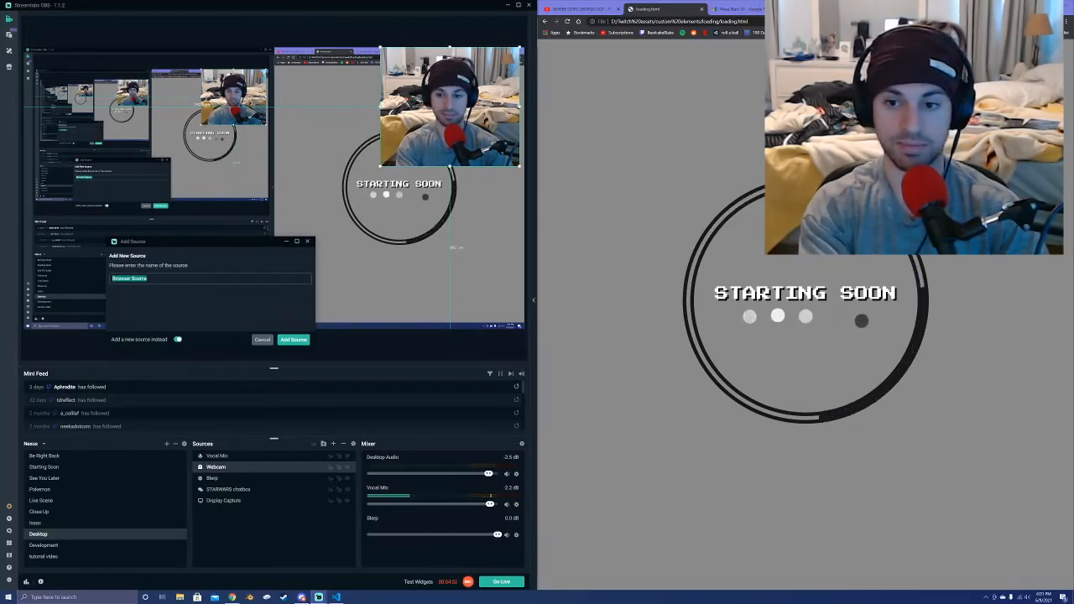
Name the browser source 'starting soon spinner' and create it
type("starting soon spinner")
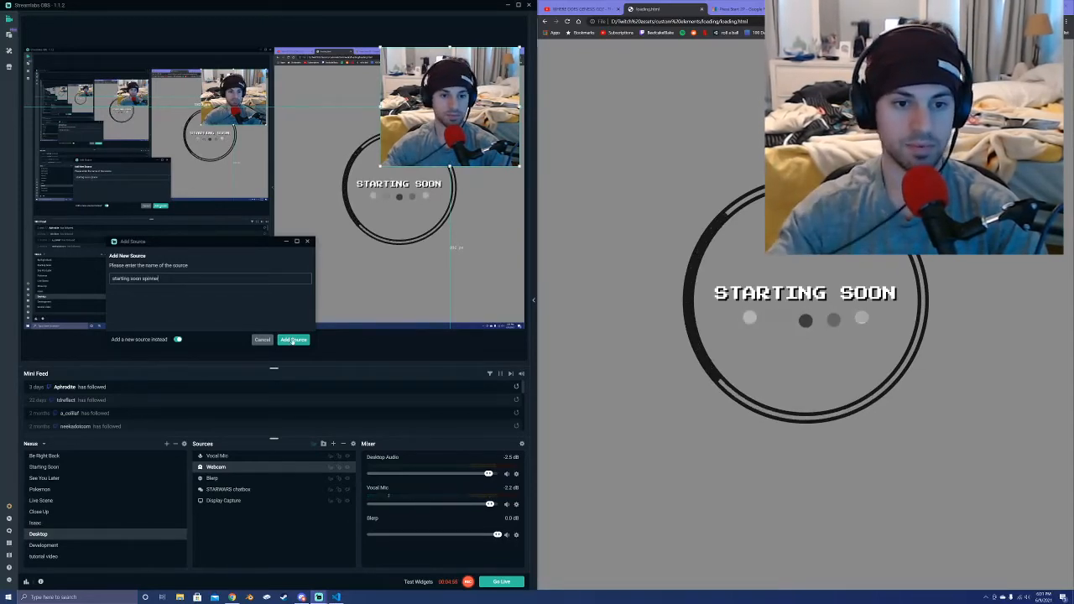
left_click(292, 340)
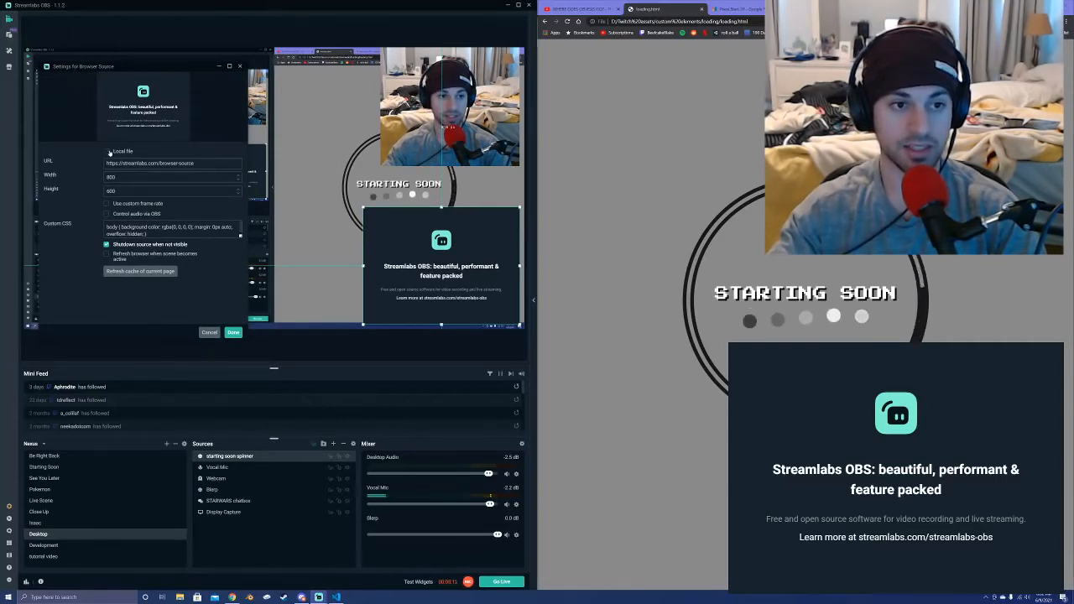
Point the source at local file loading.html and place it below Webcam
left_click(107, 151)
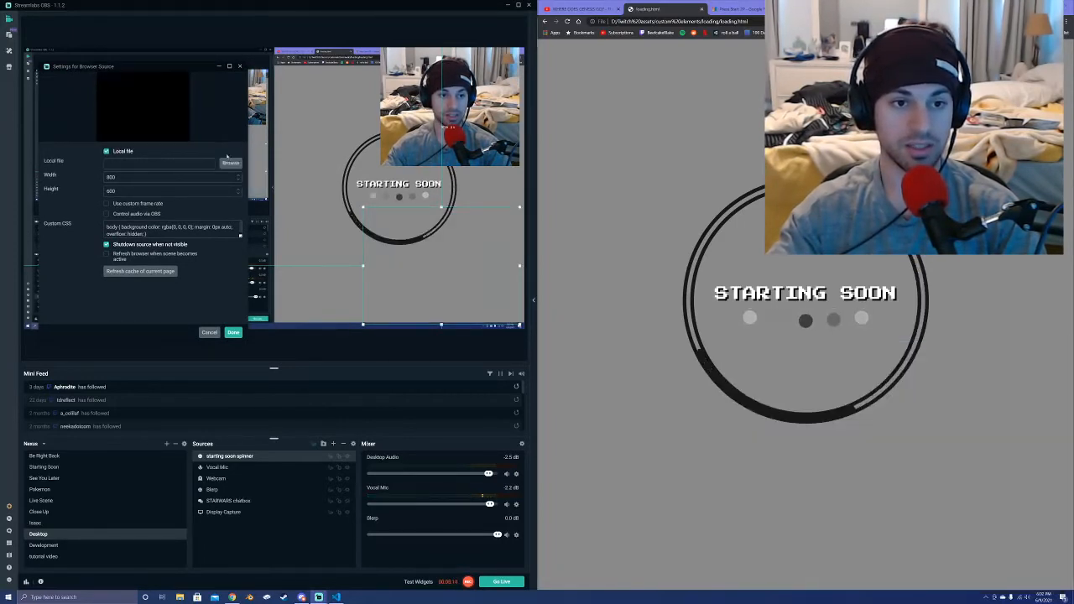
left_click(231, 163)
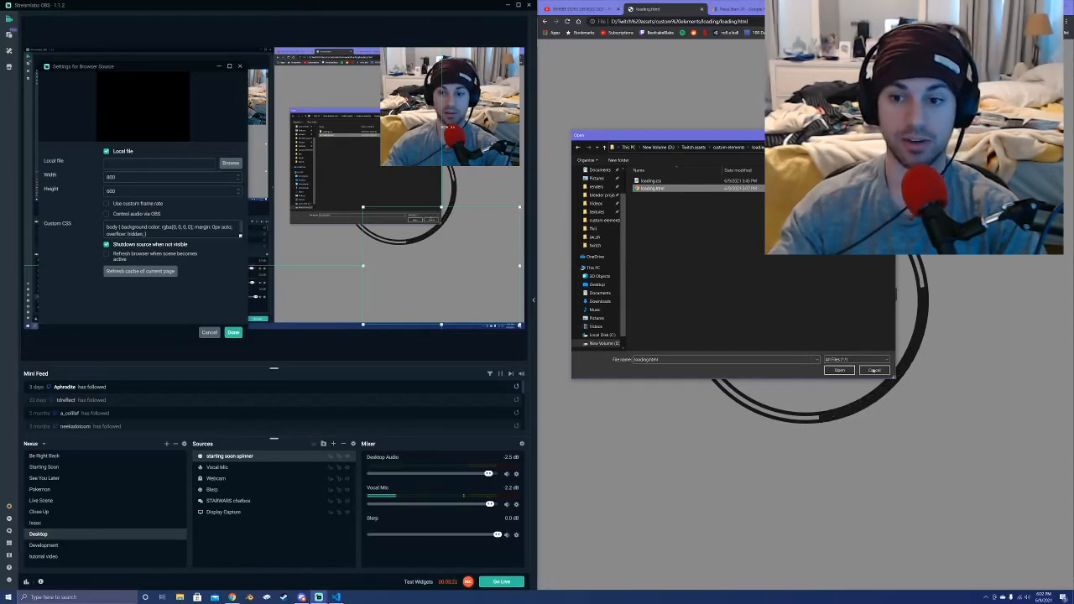
left_click(838, 370)
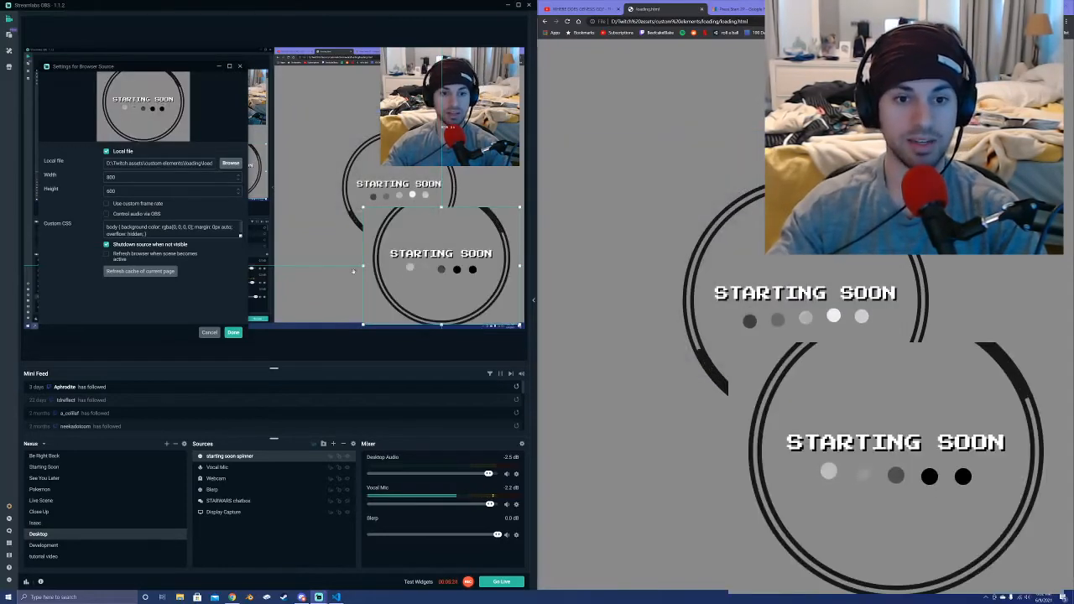
left_click(233, 332)
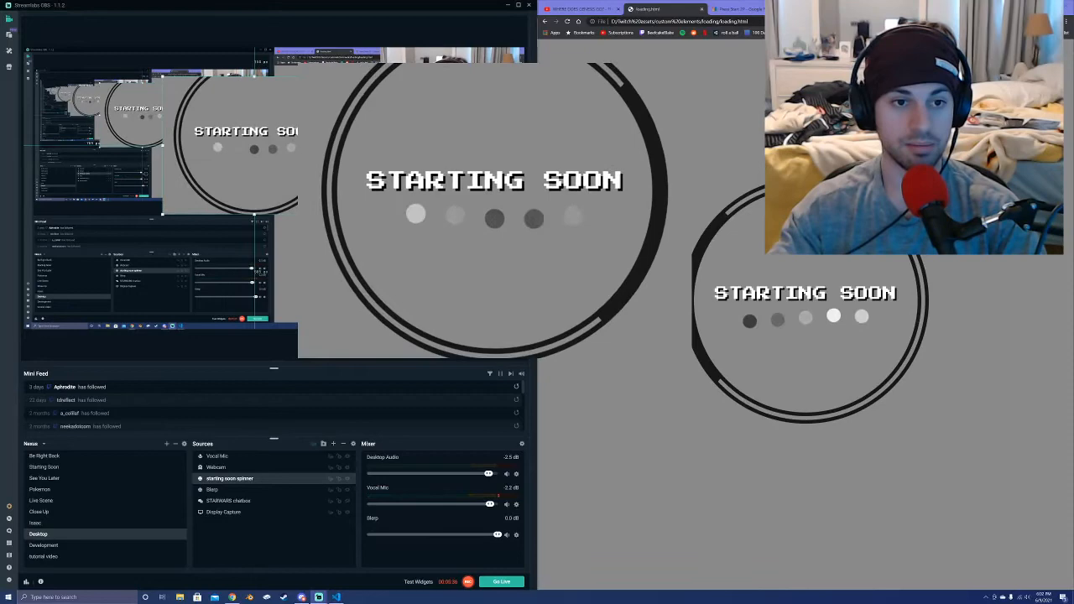
left_click(216, 466)
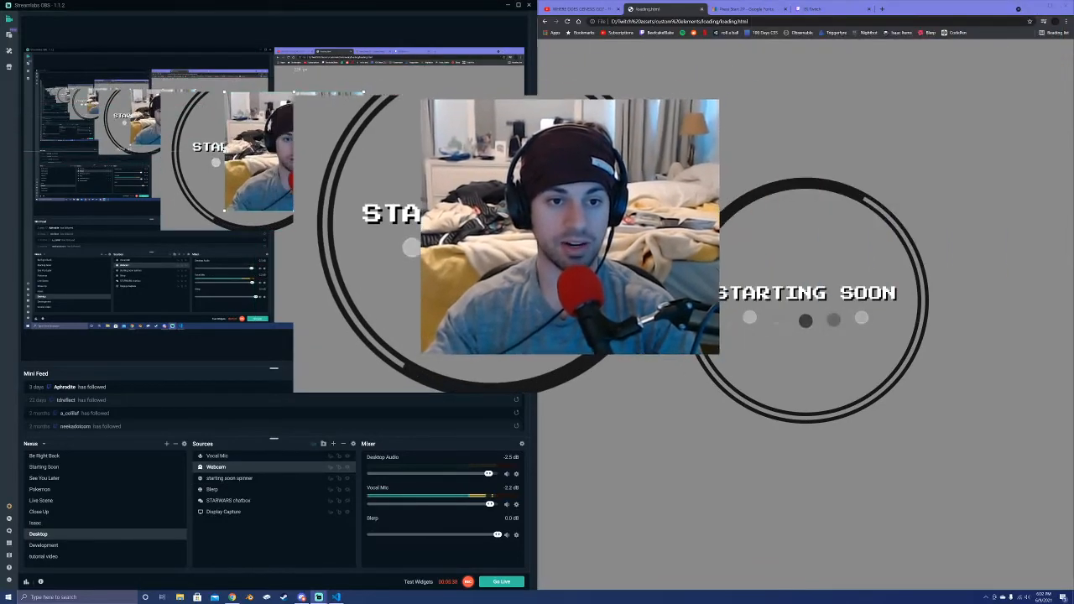